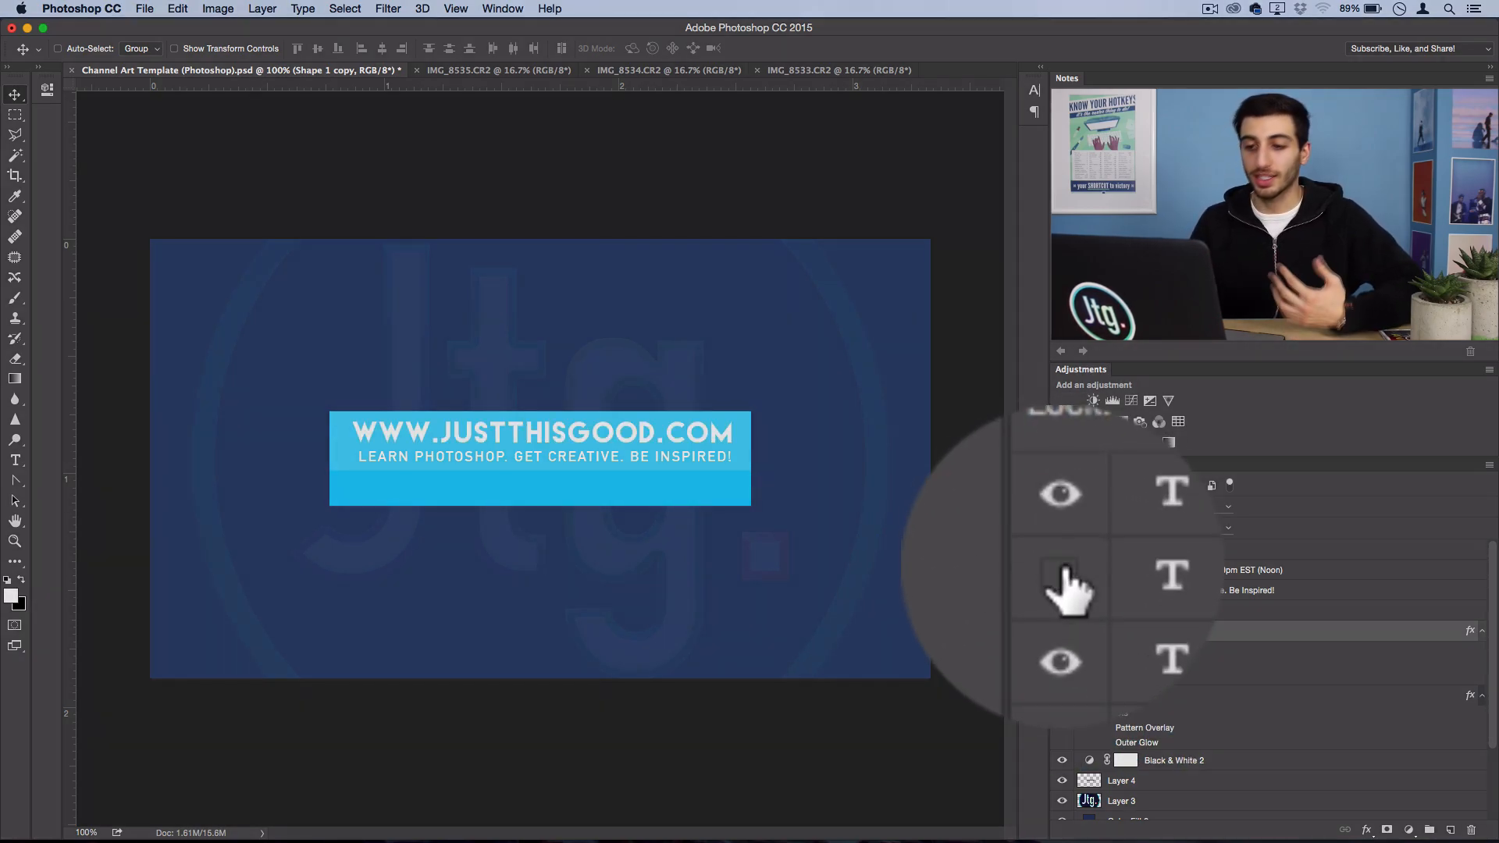
Unhide the 'New Videos Every Day at 12:00pm EST (Noon)' text layer and select both banner shape layers from the canvas.
click(1062, 570)
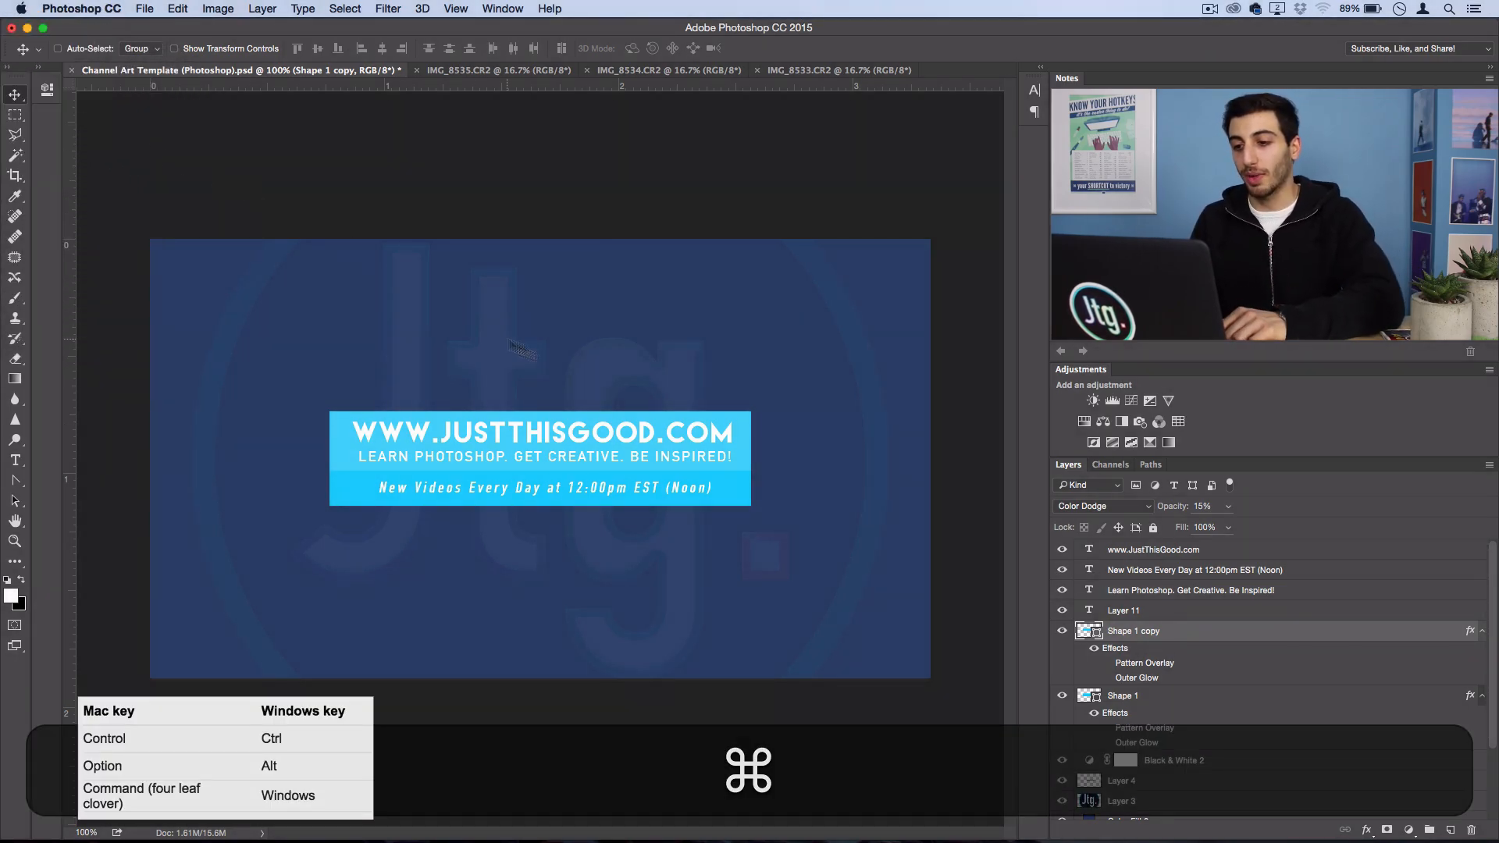
click(1123, 697)
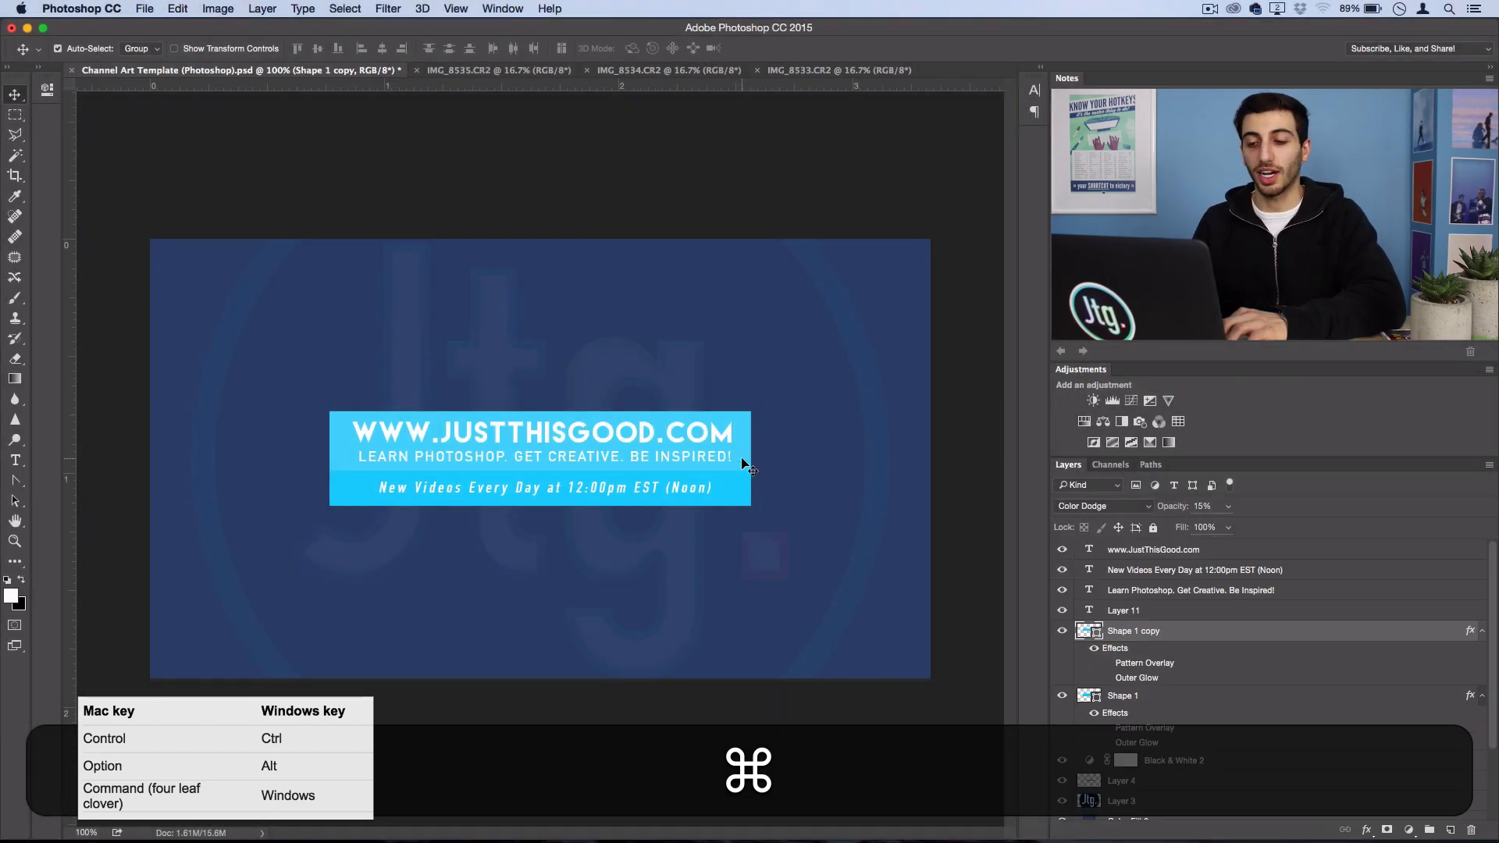
click(1123, 696)
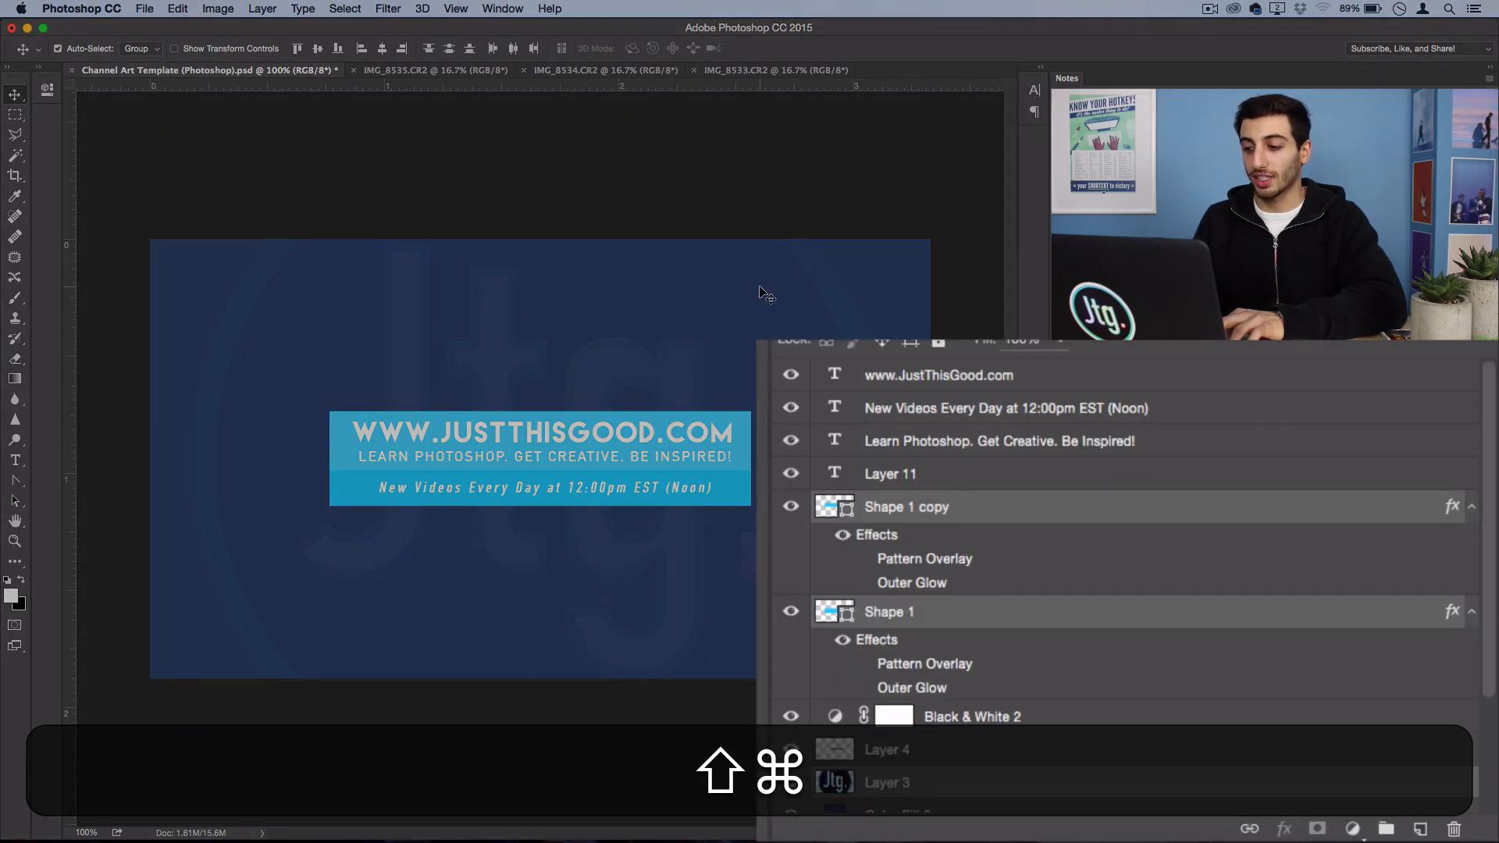
mouse_move(759, 343)
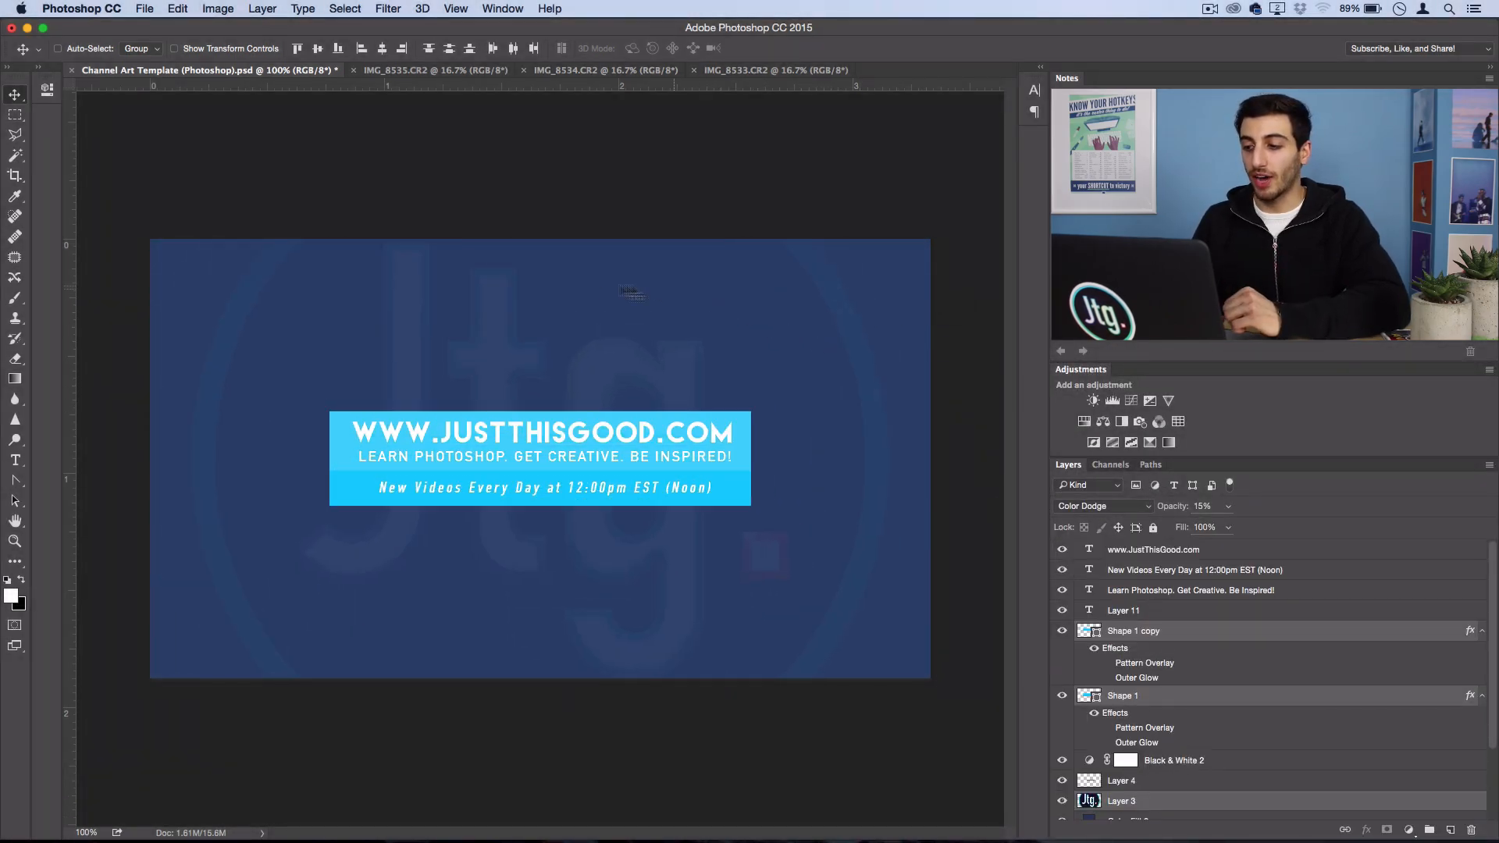
Filter the Layers panel by Name and search 'new vi' to find the New Videos text layer.
click(1085, 484)
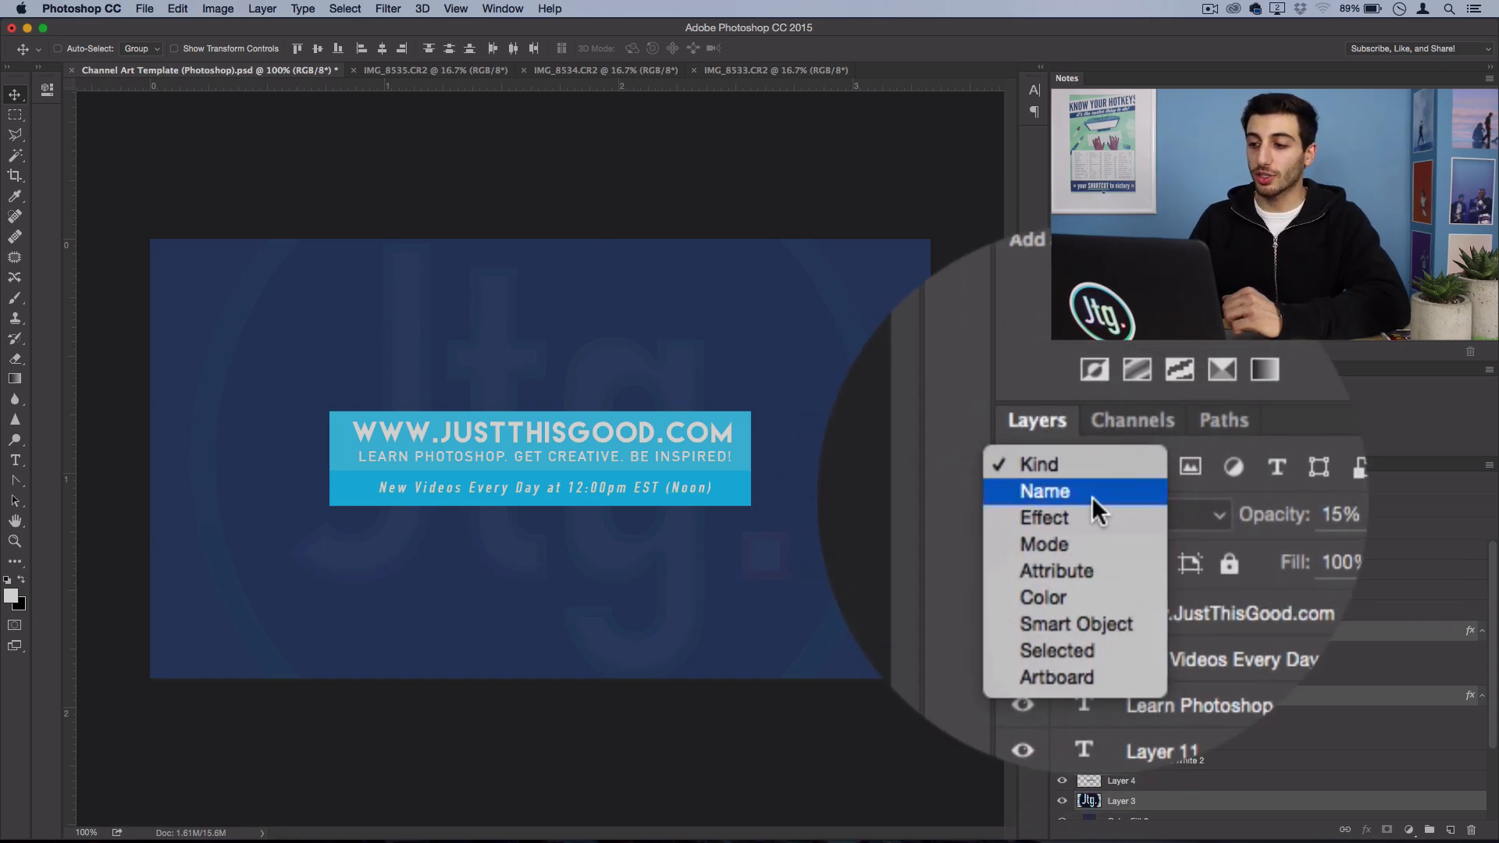
click(1044, 490)
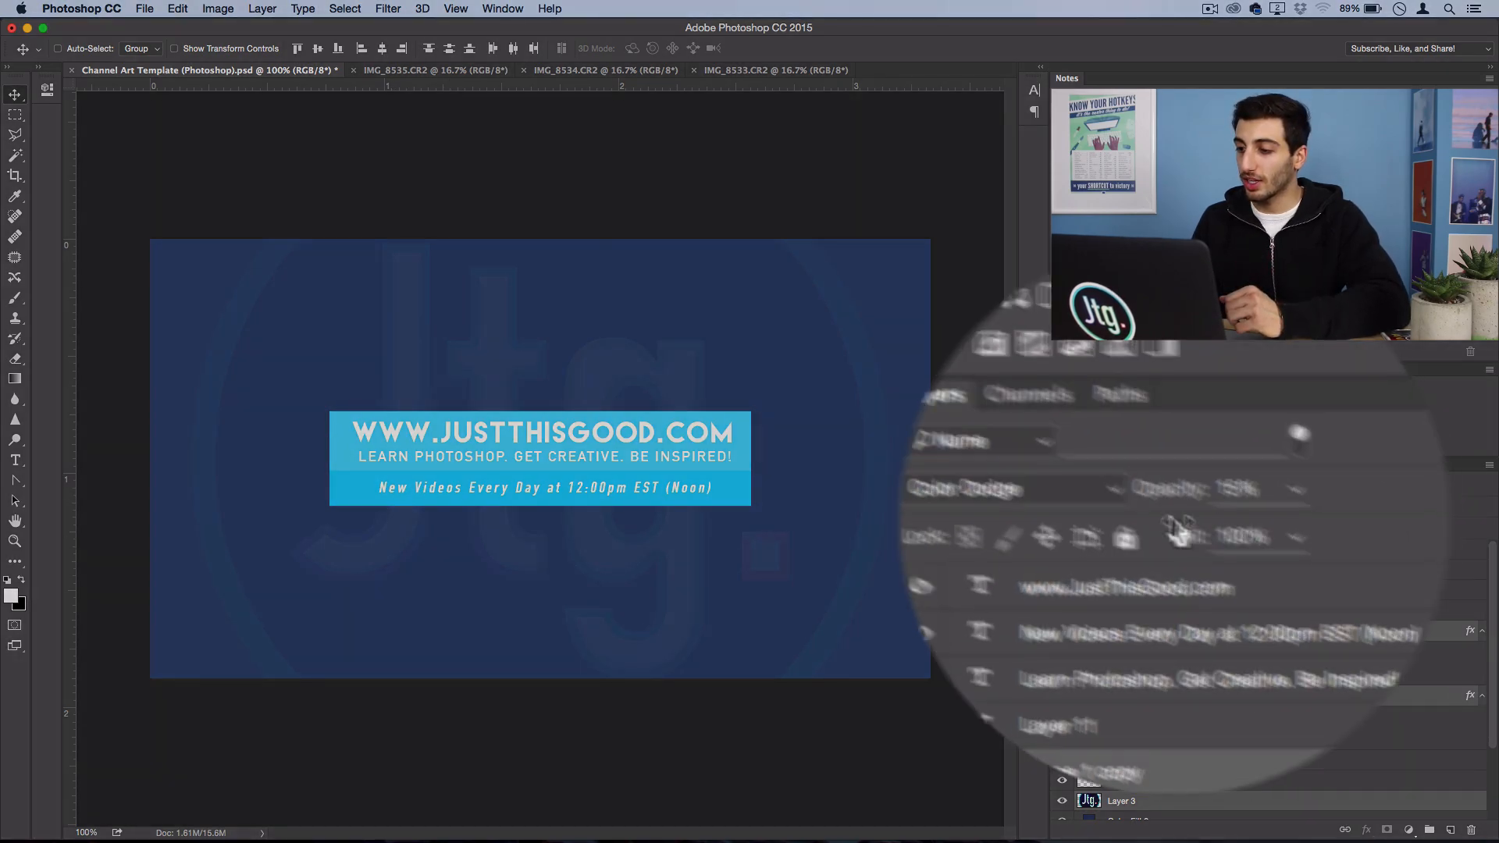
text(new vi)
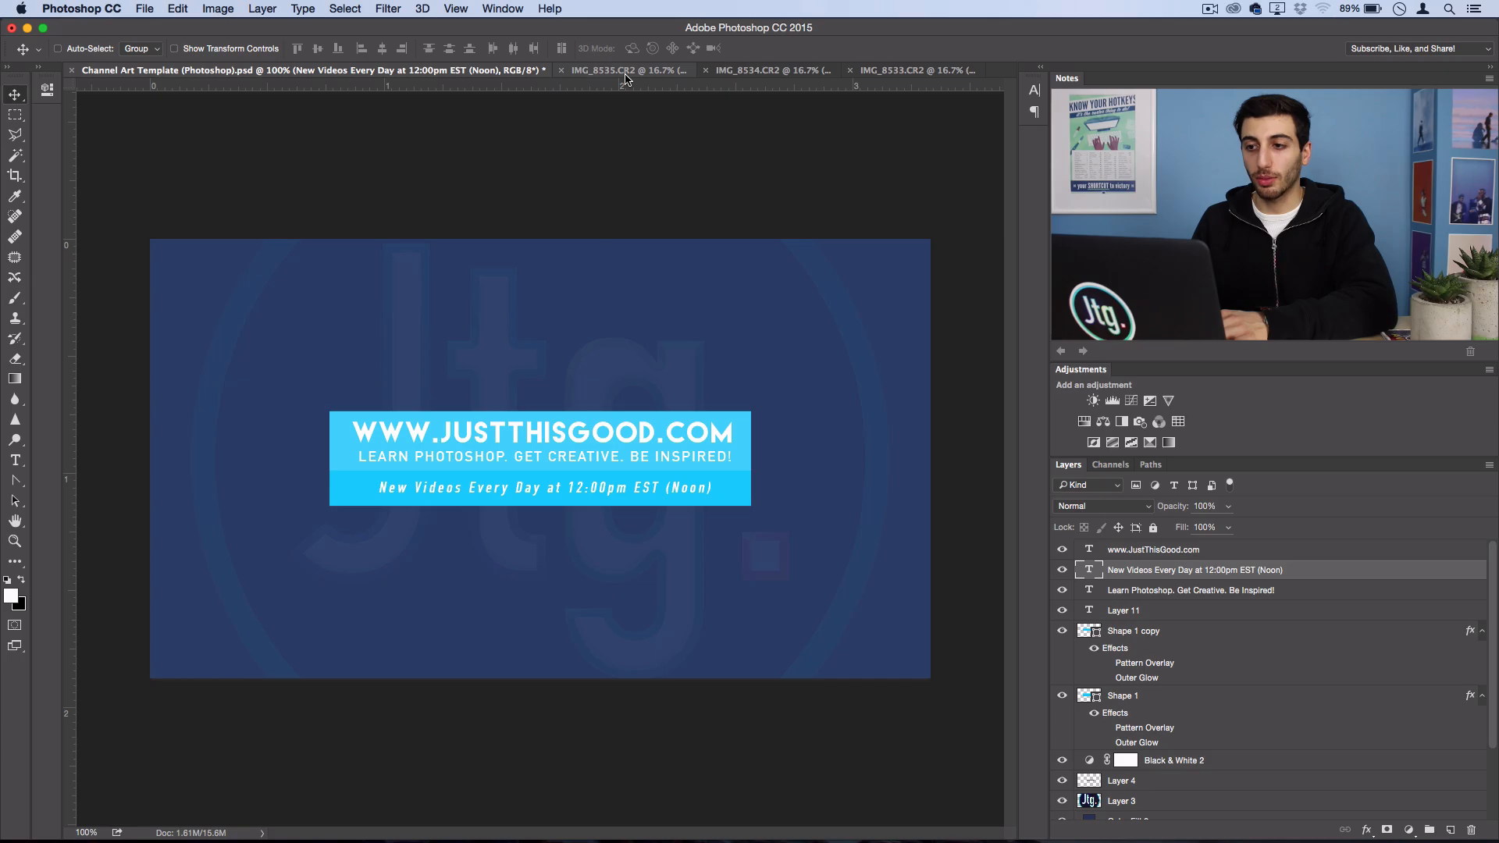
Flip between the photo and channel-art documents, then tile all four open documents vertically.
click(902, 70)
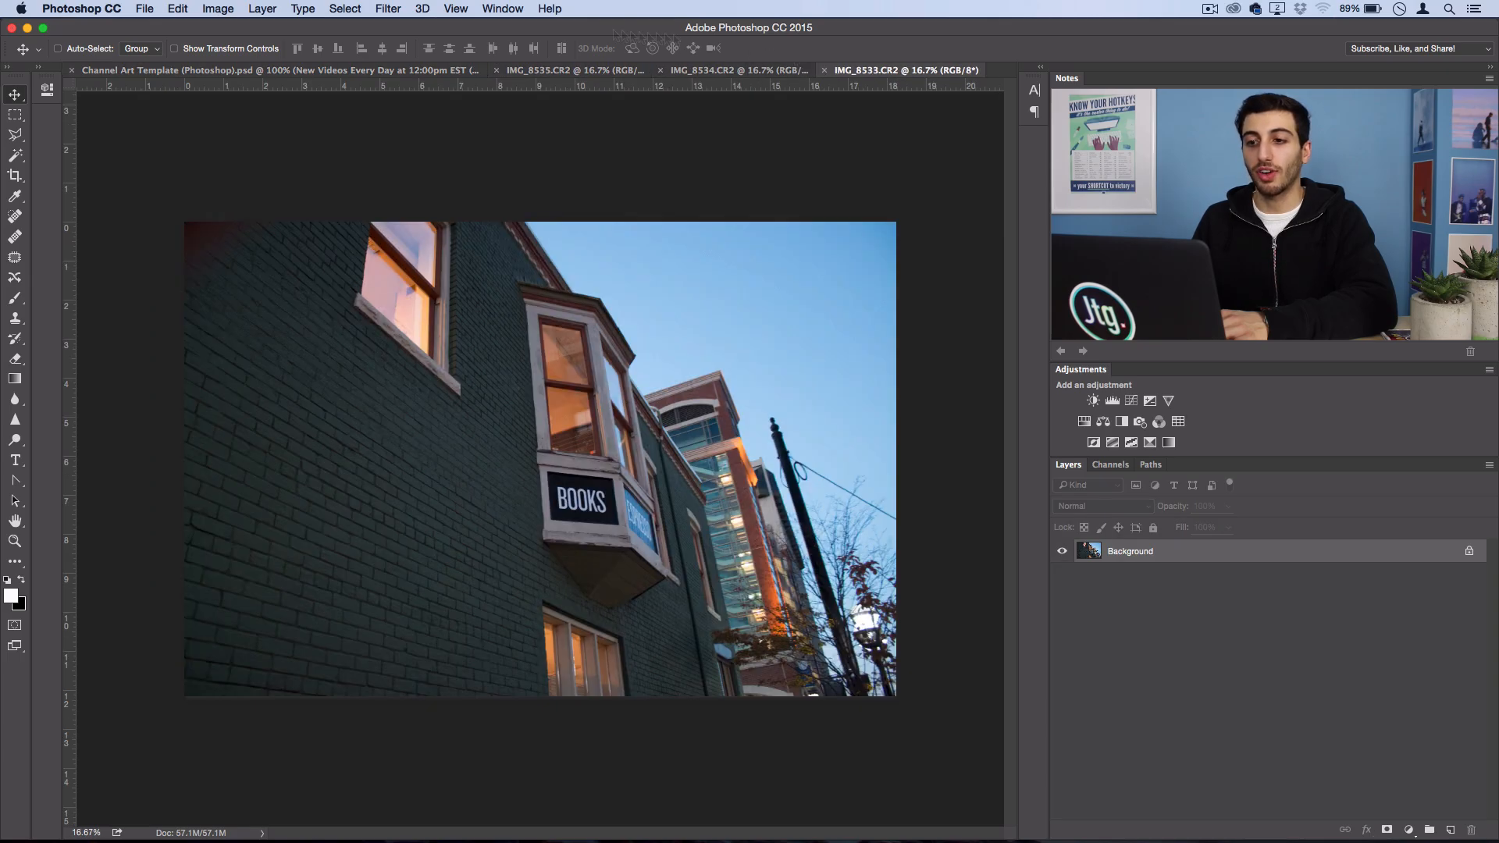
click(500, 8)
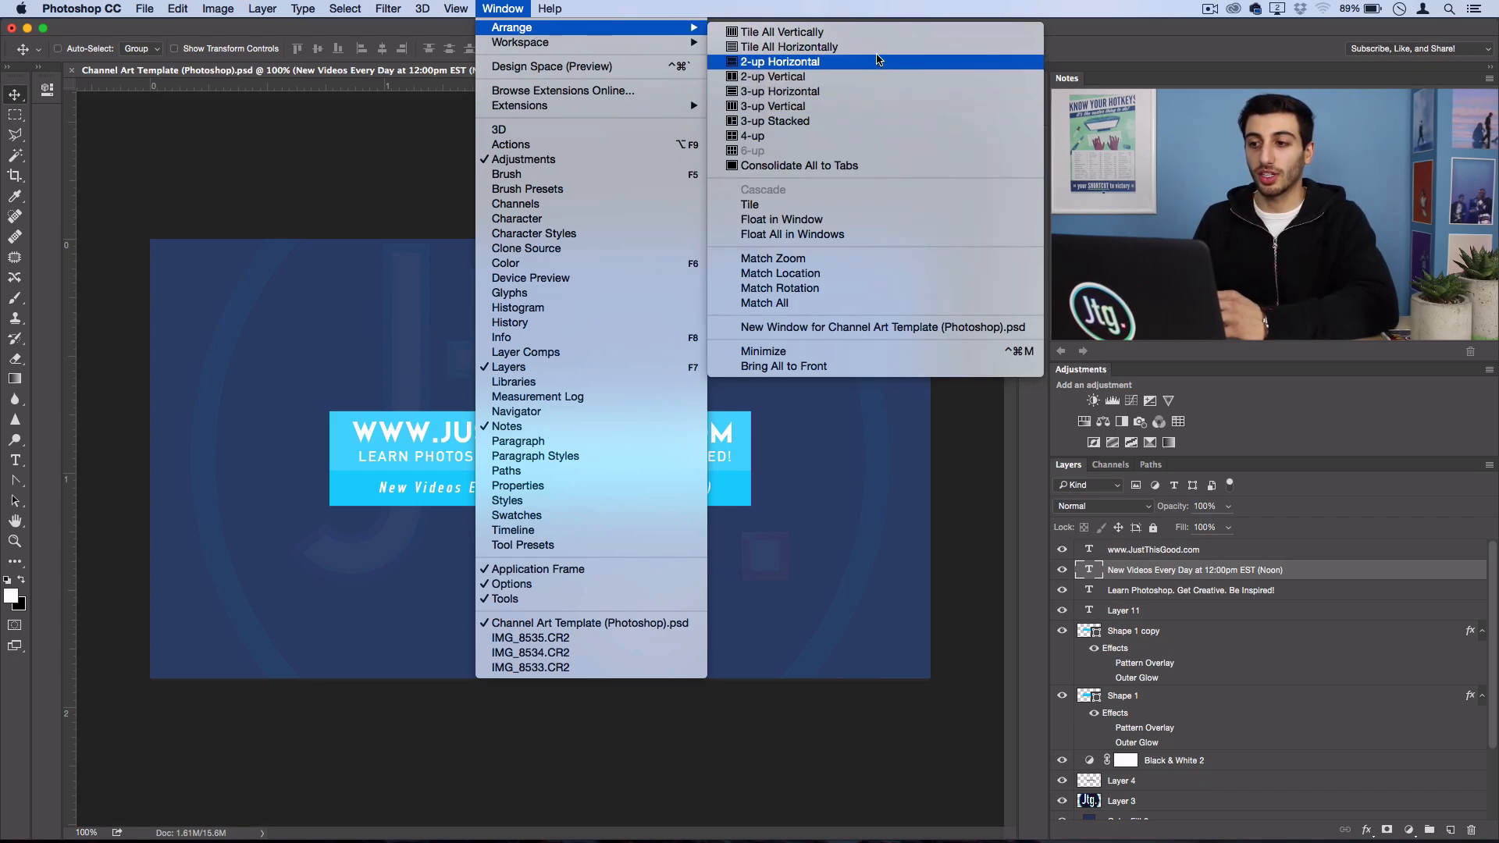
click(757, 136)
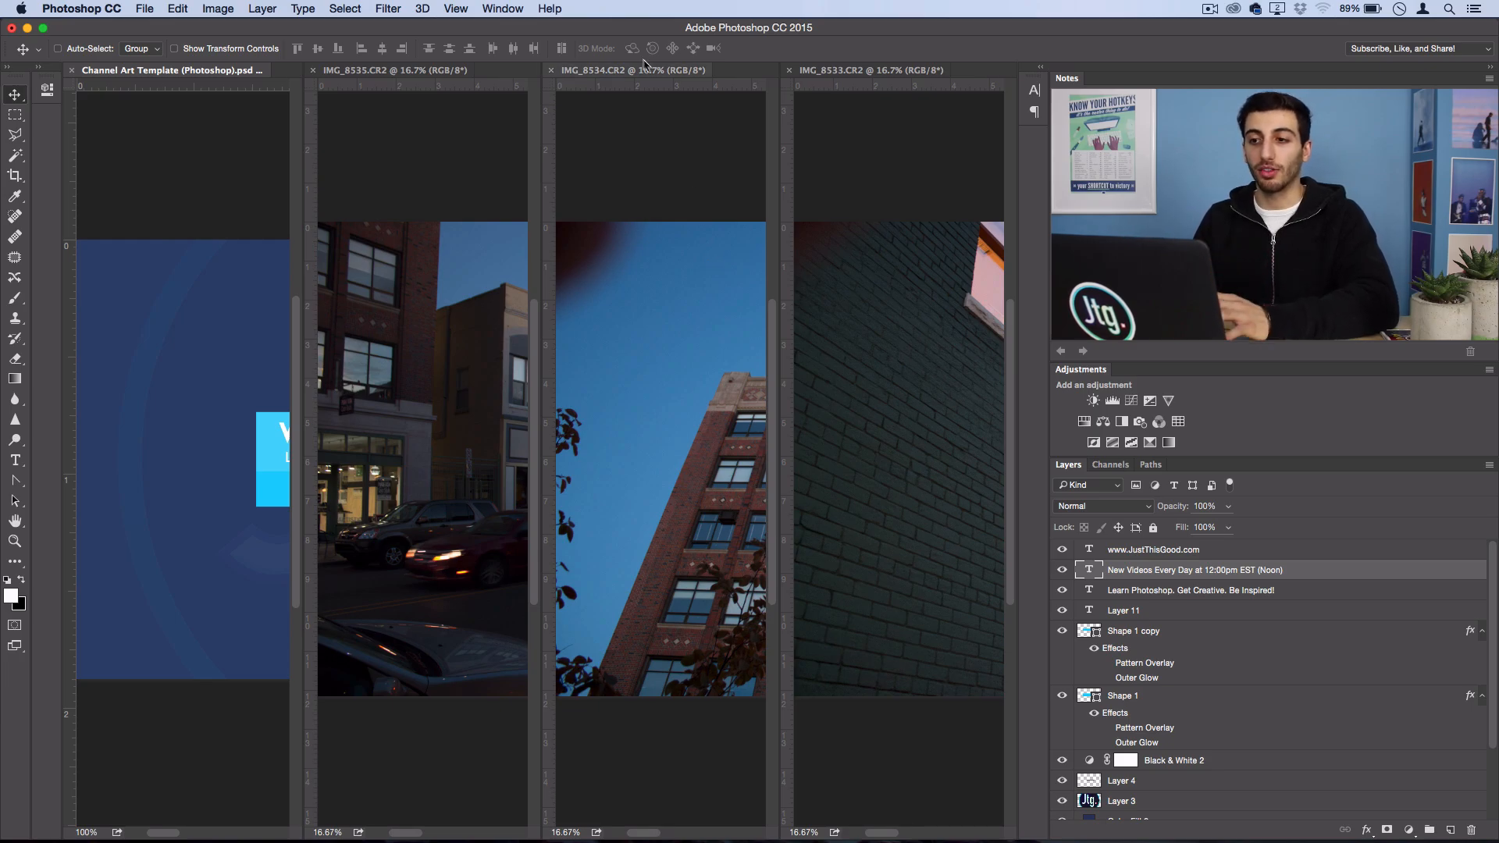
Activate a tiled photo, then consolidate everything back to tabs with the channel art active.
click(392, 71)
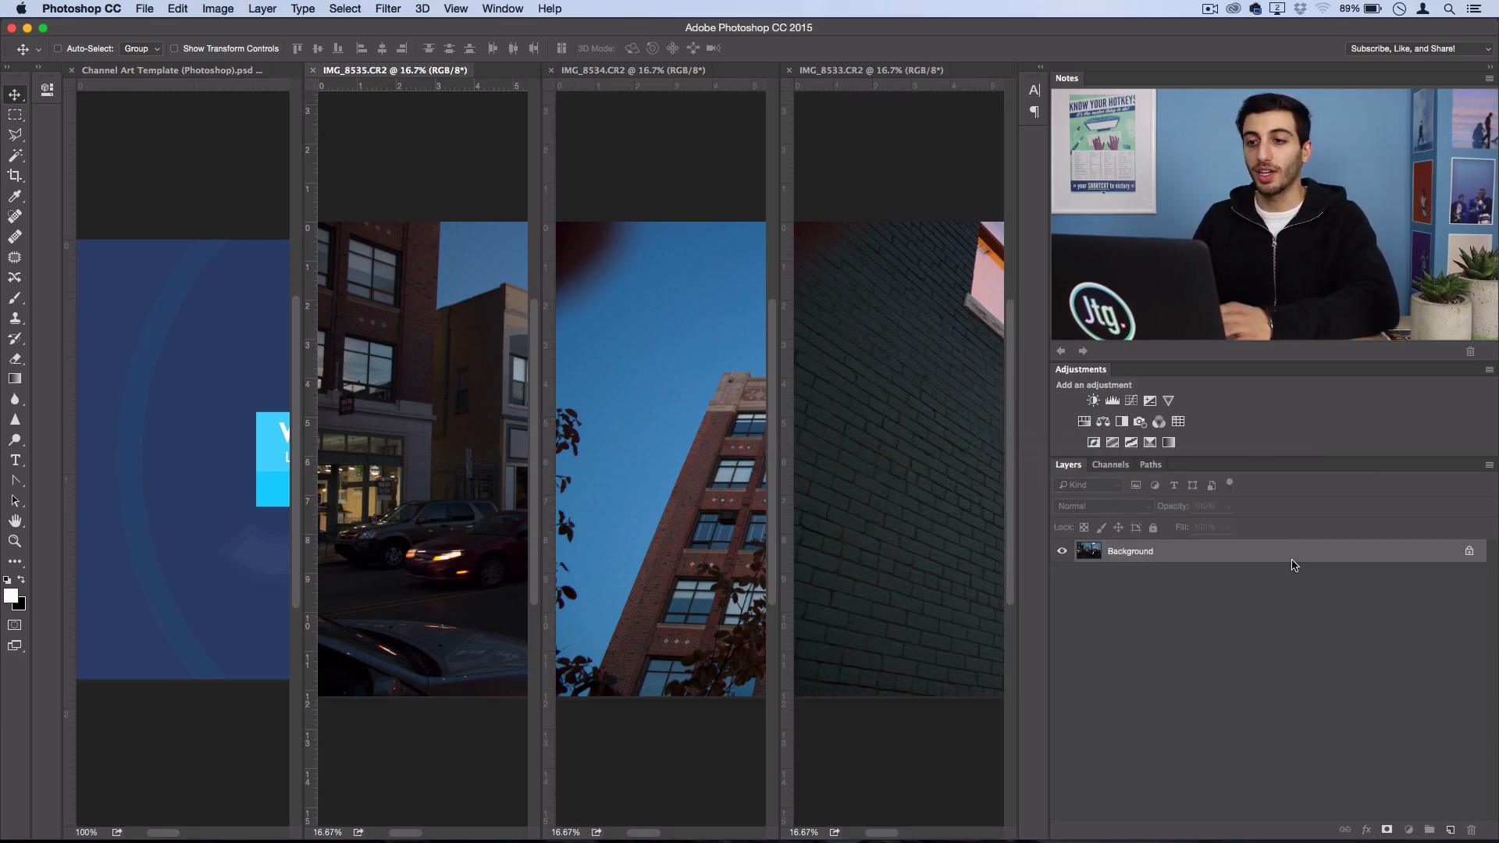
click(503, 8)
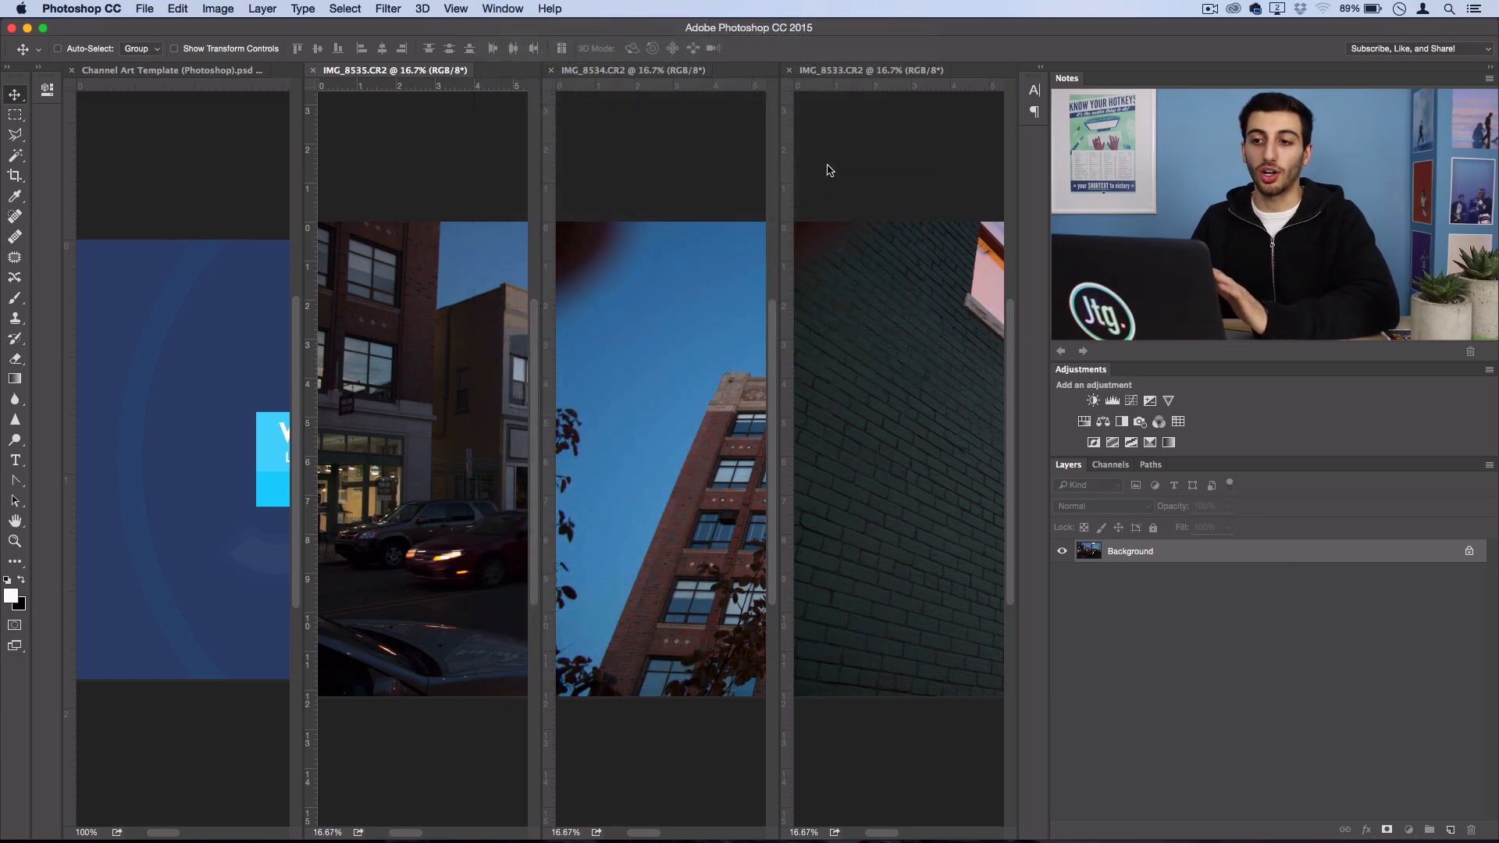
click(175, 71)
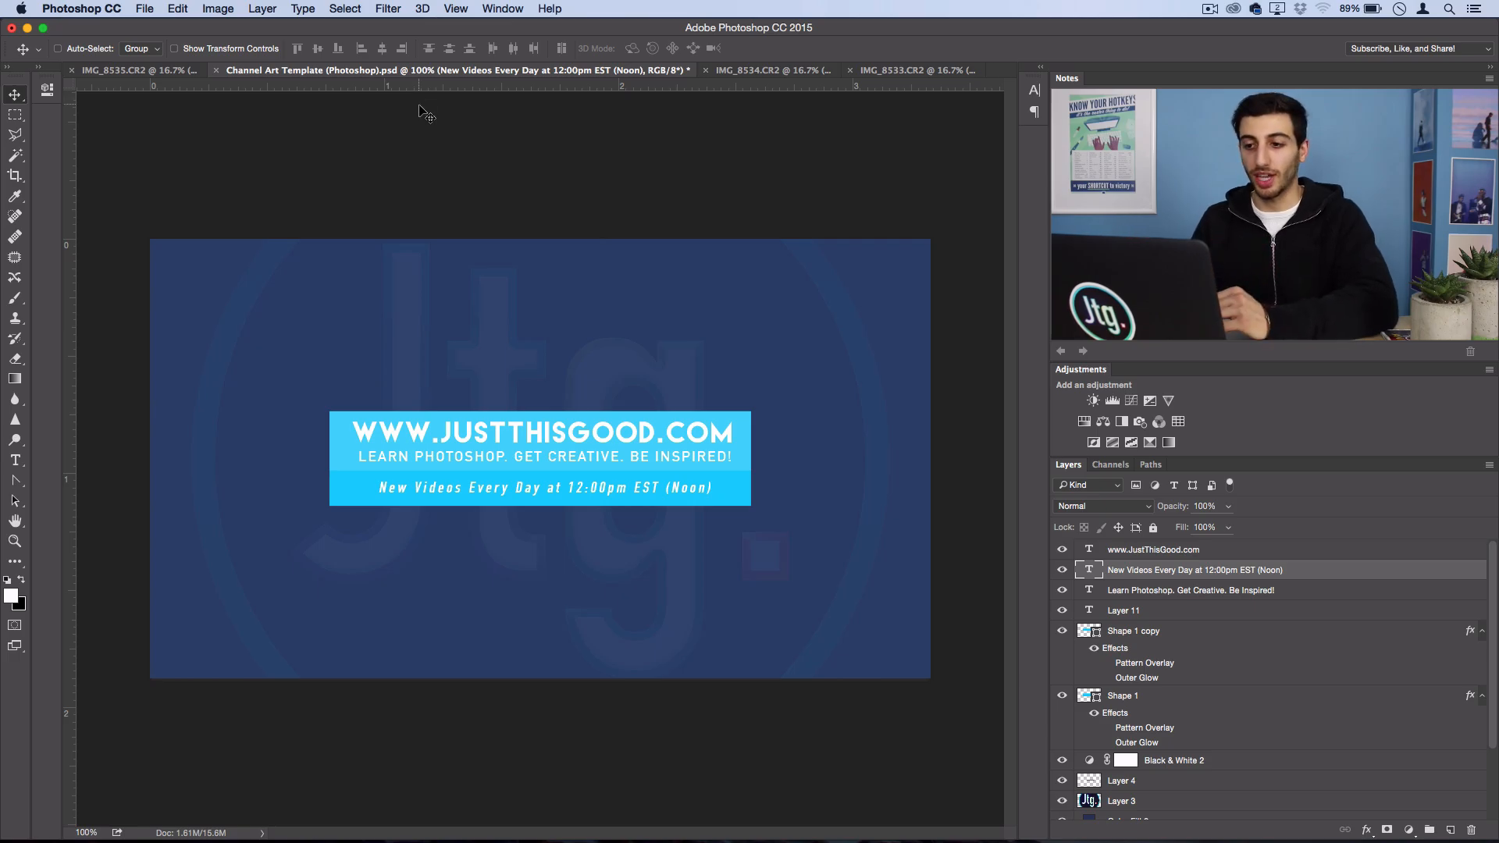
mouse_move(574, 211)
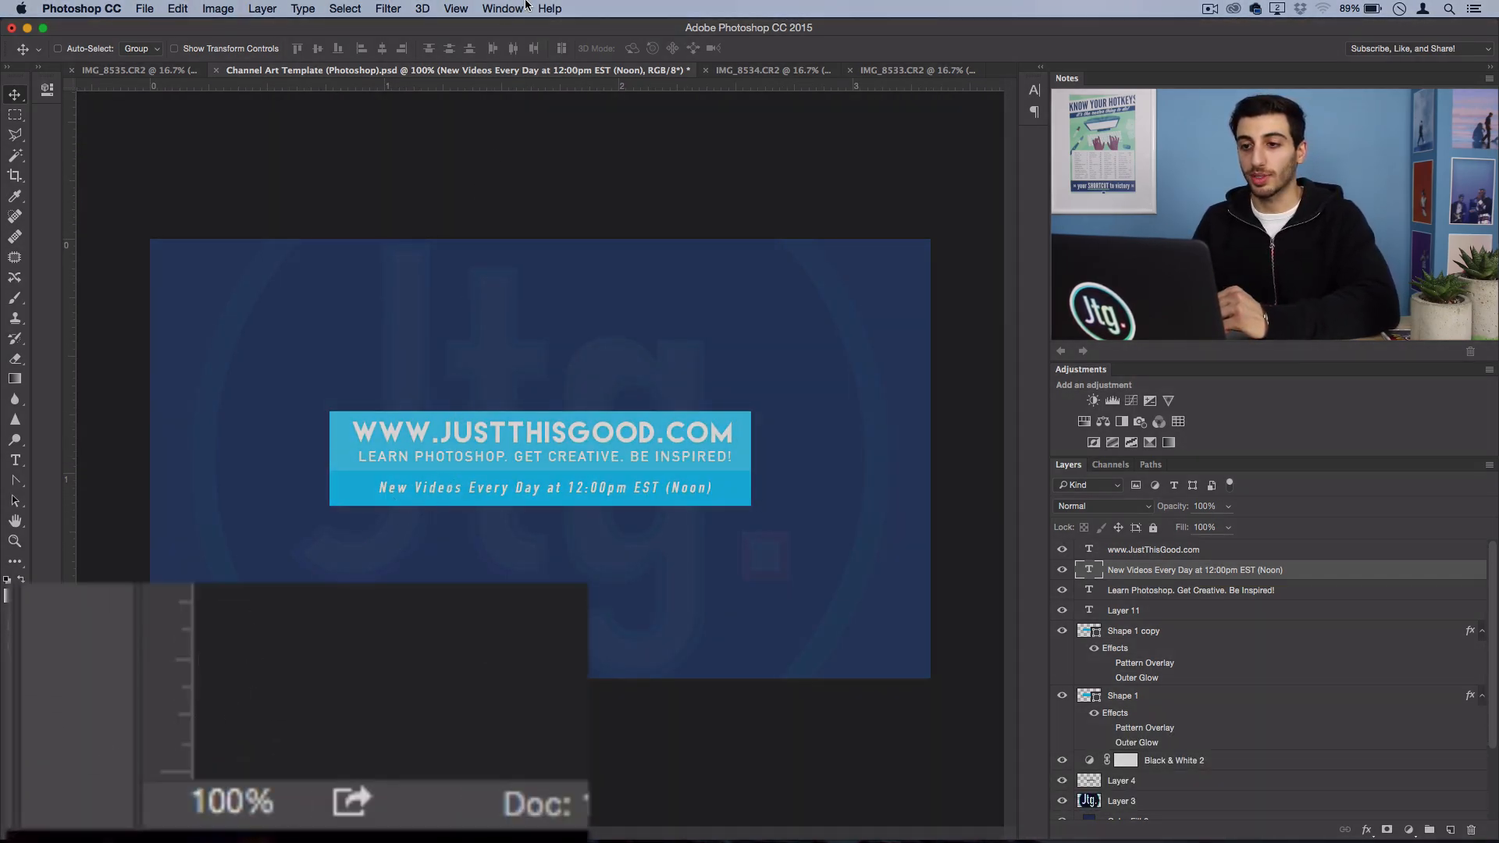
click(456, 8)
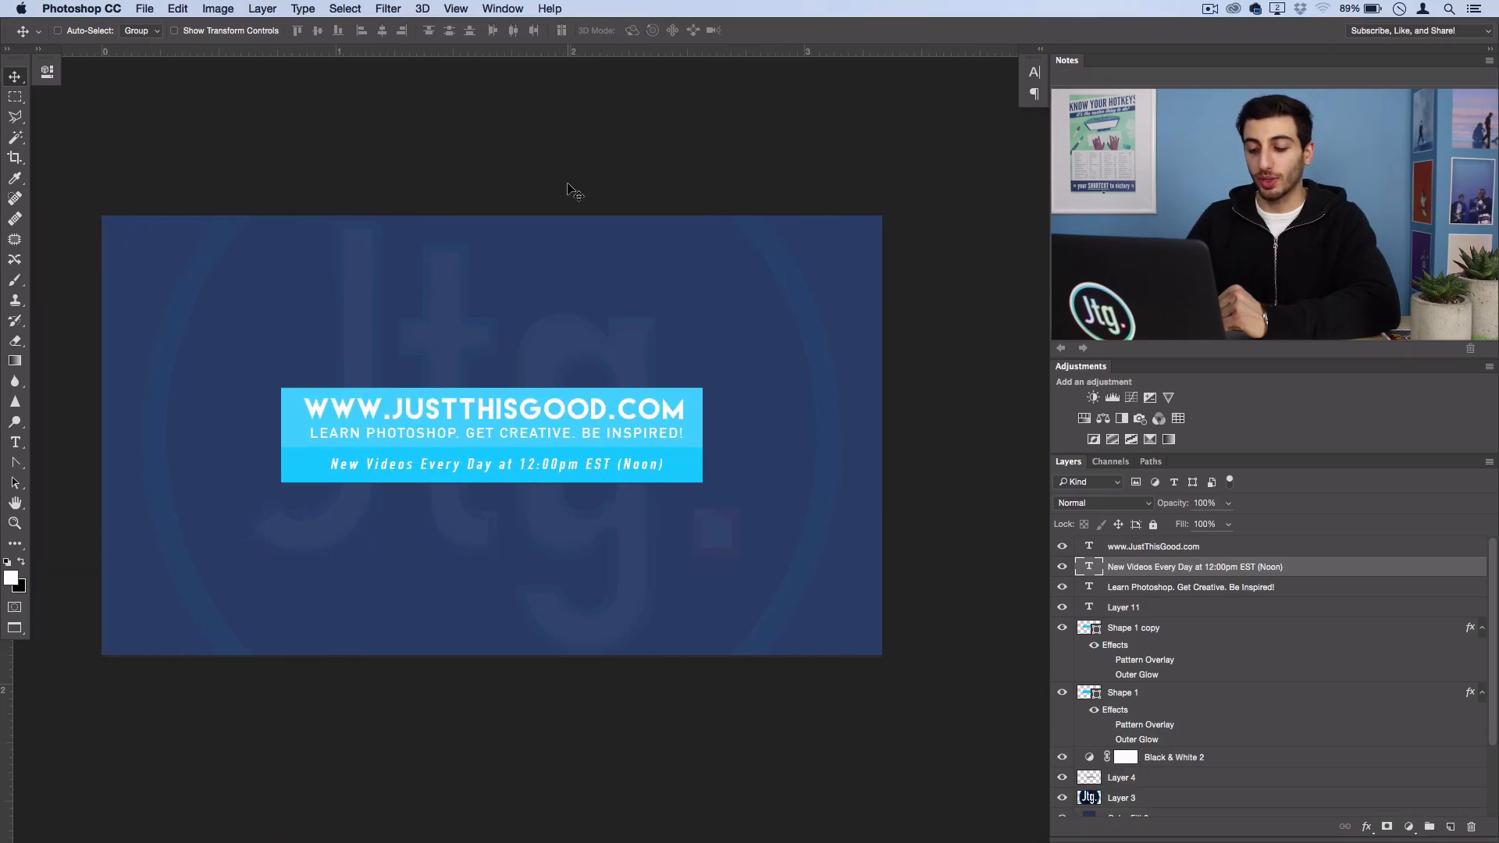
key(Tab)
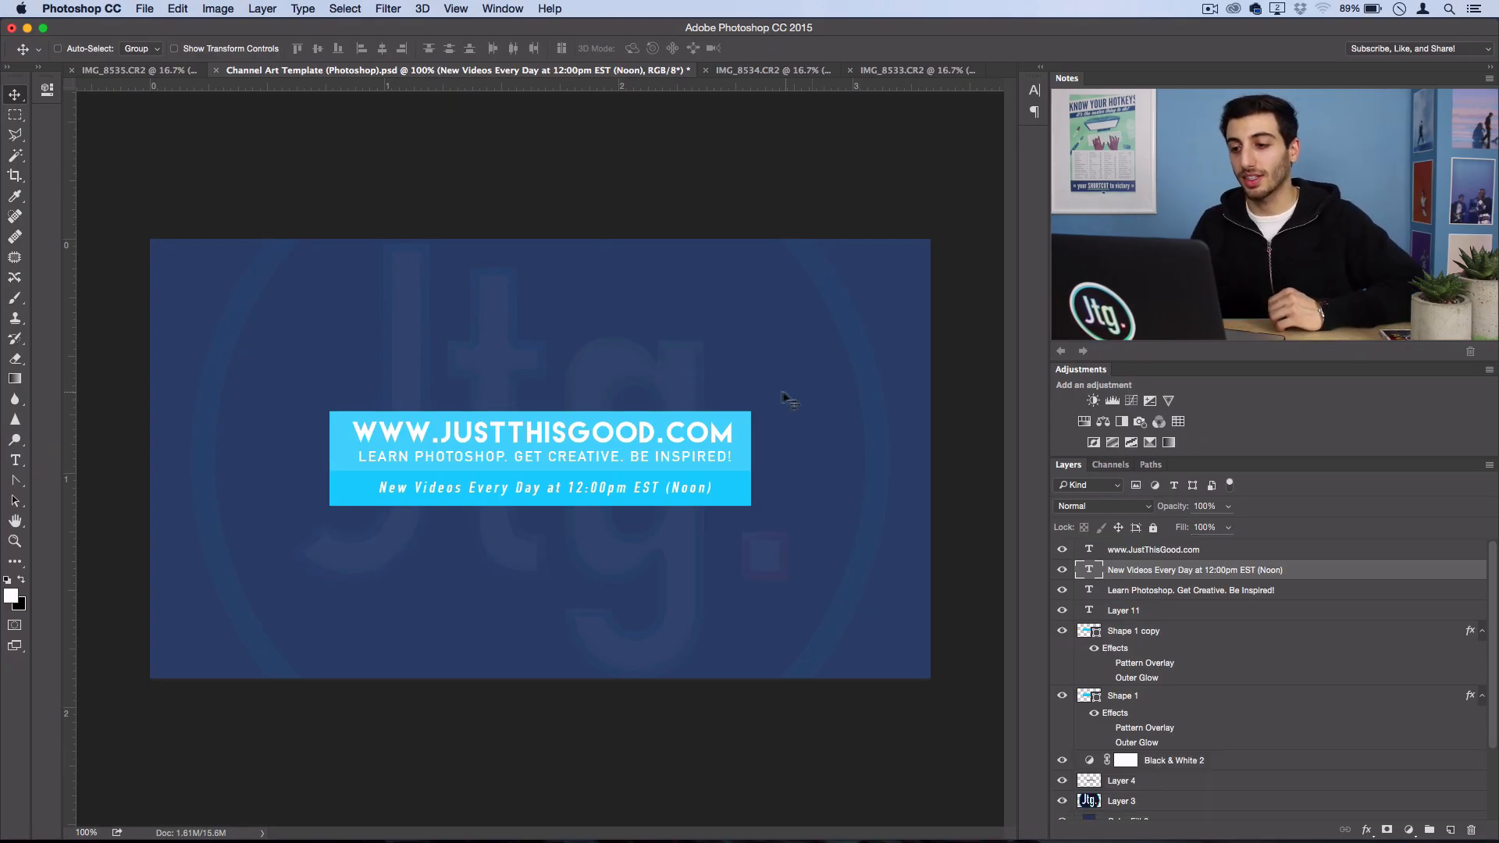
mouse_move(795, 396)
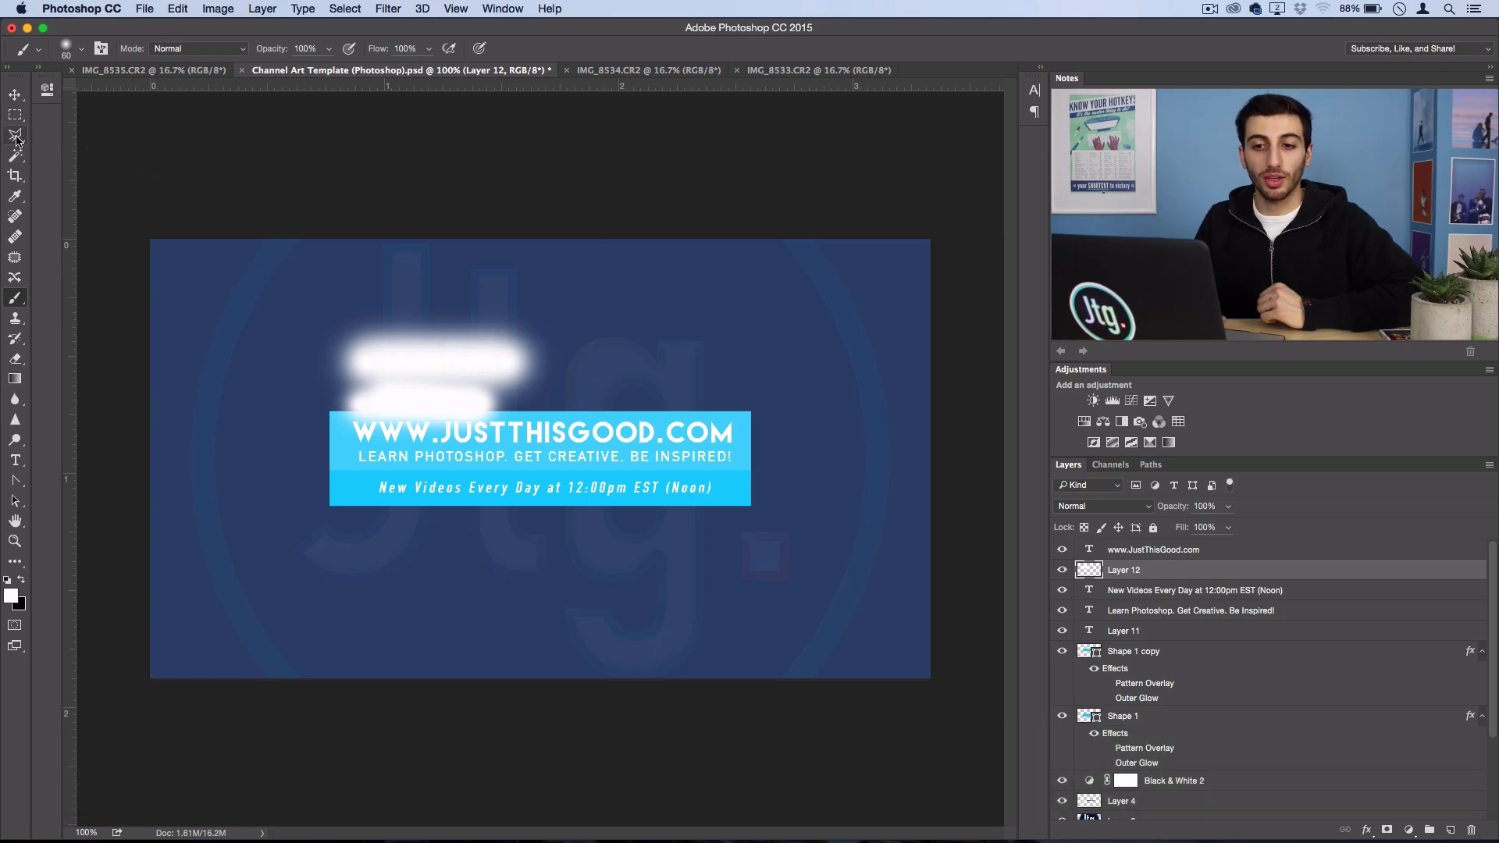
Switch to the Lasso tool for a freehand selection after painting the white strokes.
click(12, 131)
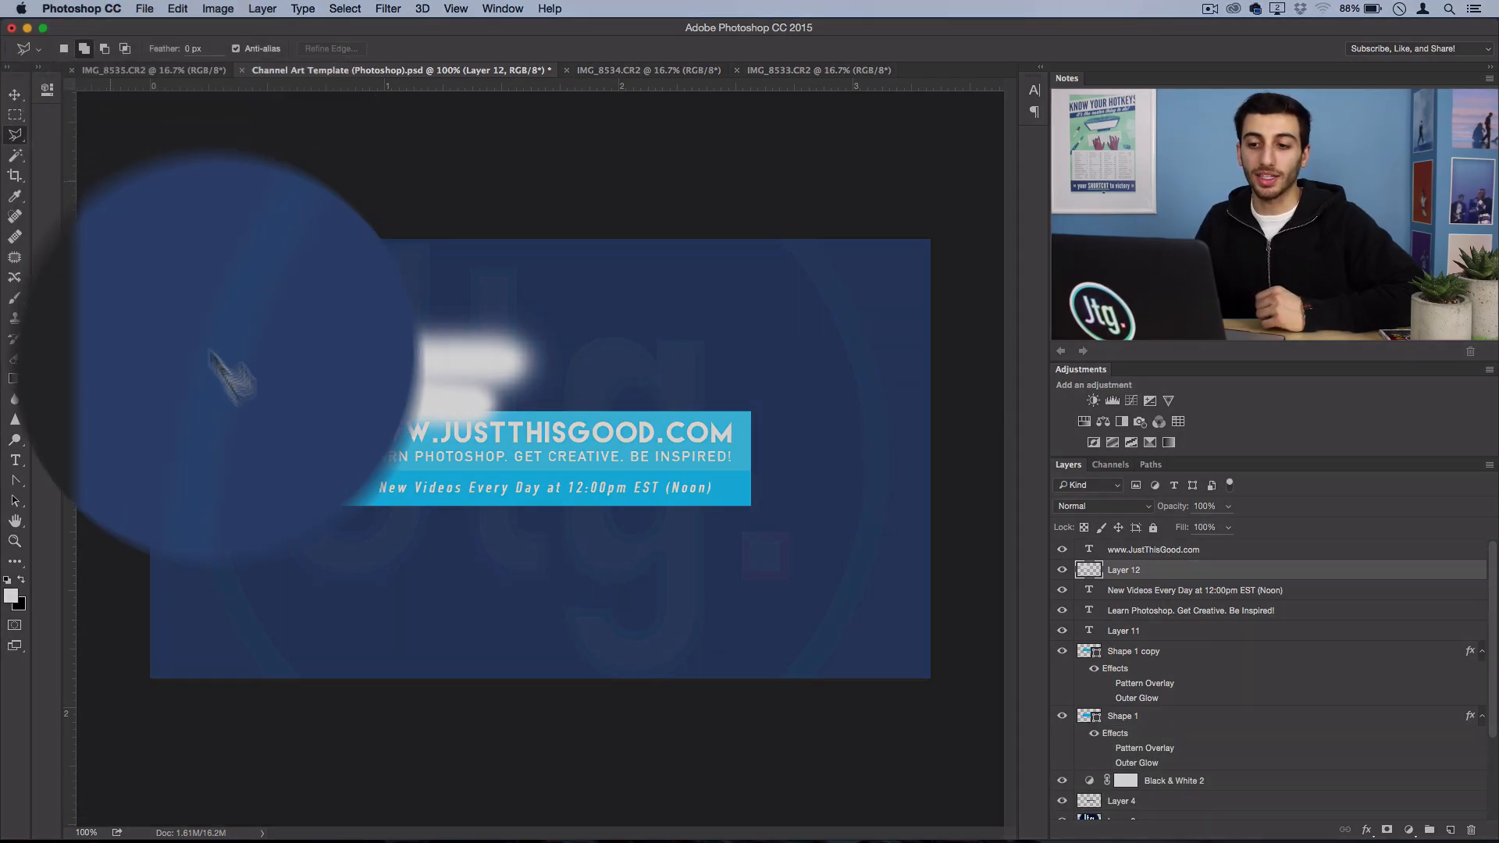